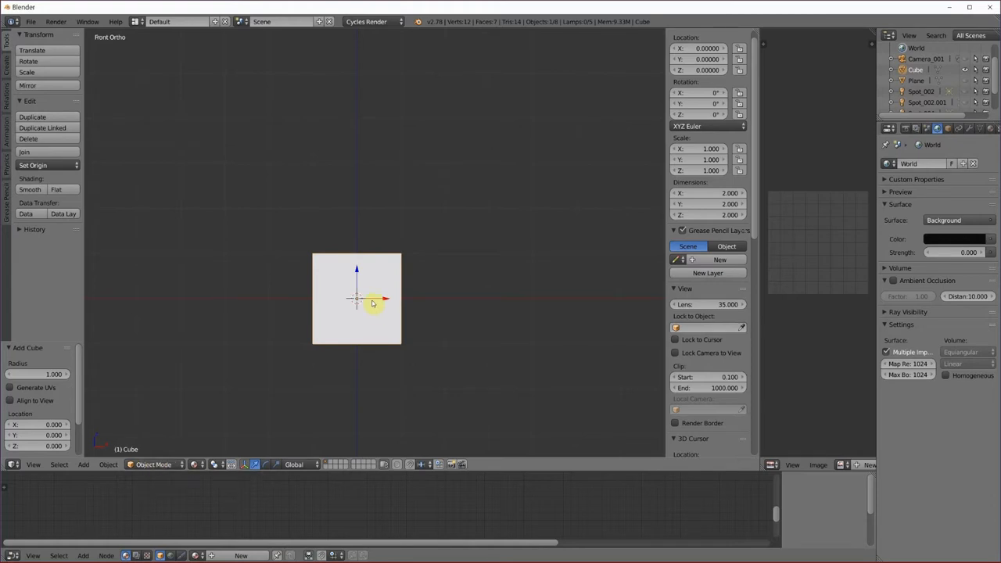
pyautogui.moveTo(657, 135)
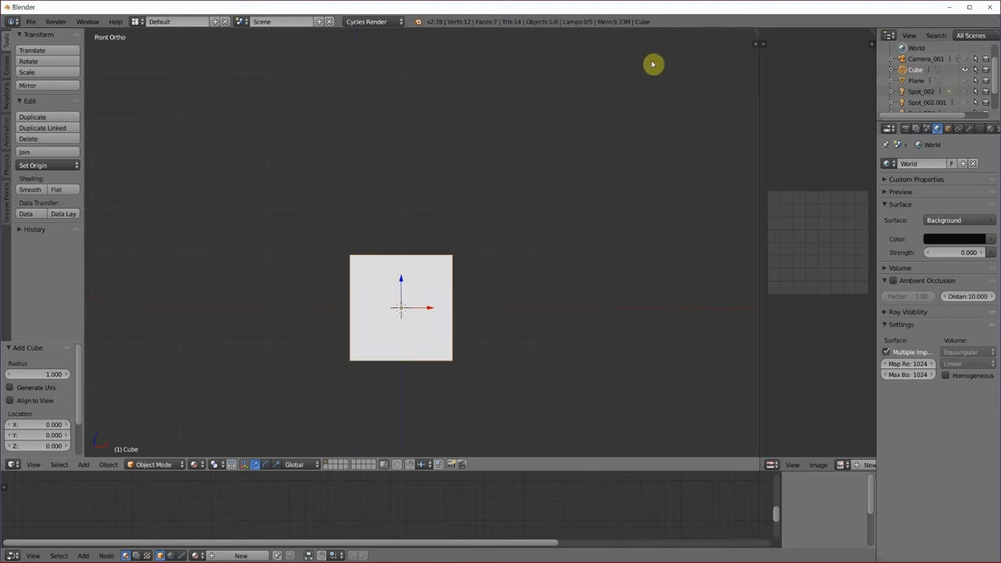
# Reopen the N sidebar to show the cube's transform properties.
pyautogui.press('n')
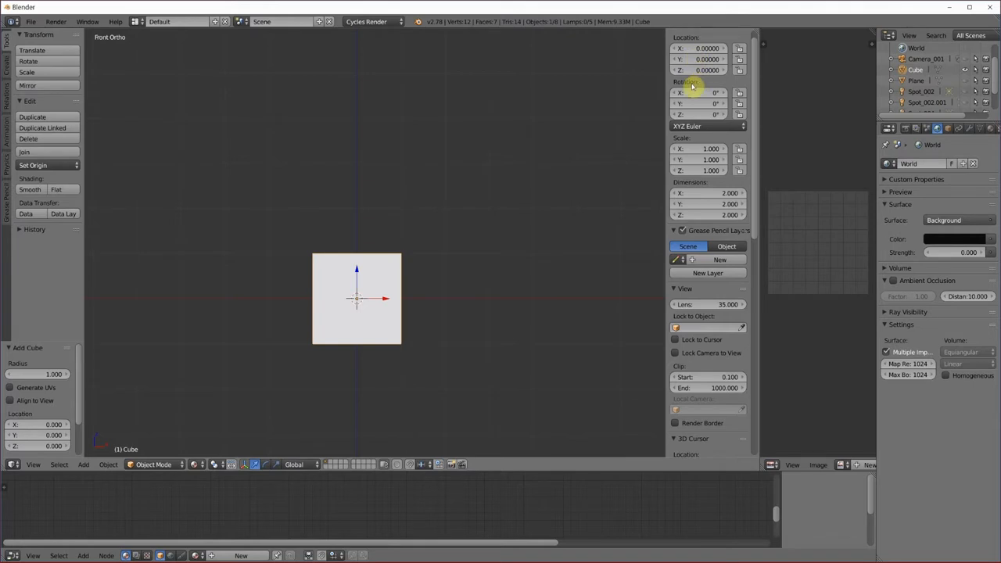
pyautogui.moveTo(693, 187)
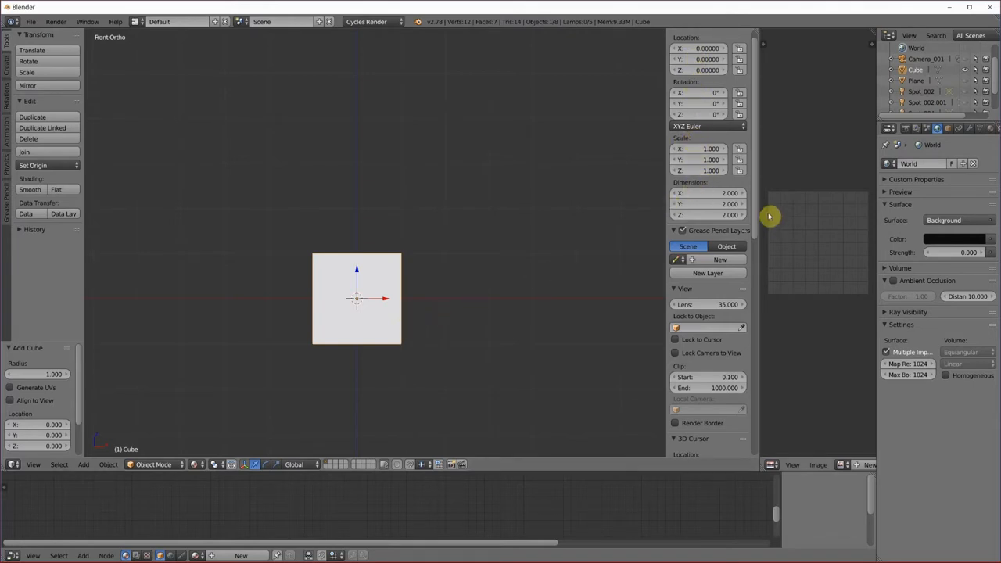
pyautogui.moveTo(730, 214)
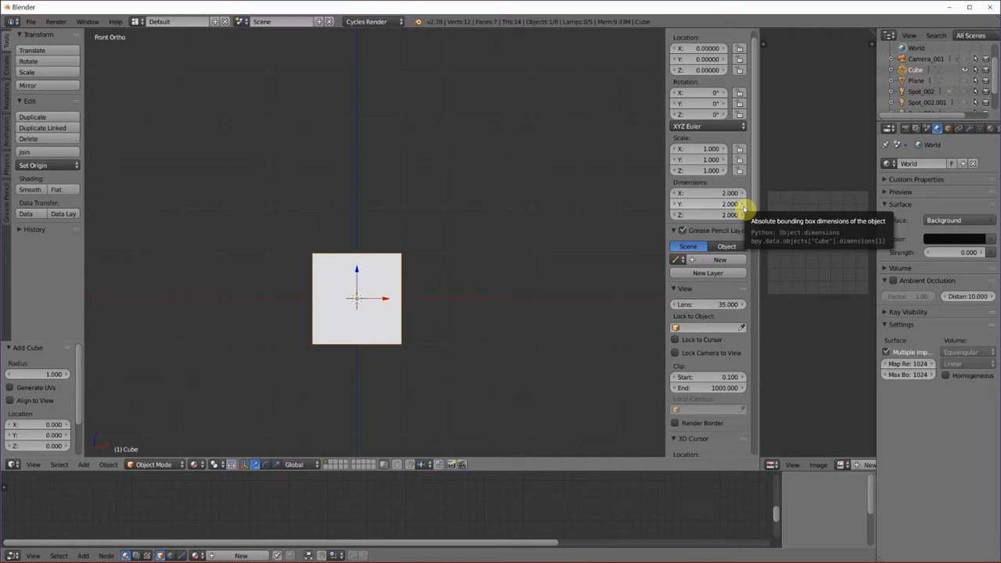
pyautogui.moveTo(730, 193)
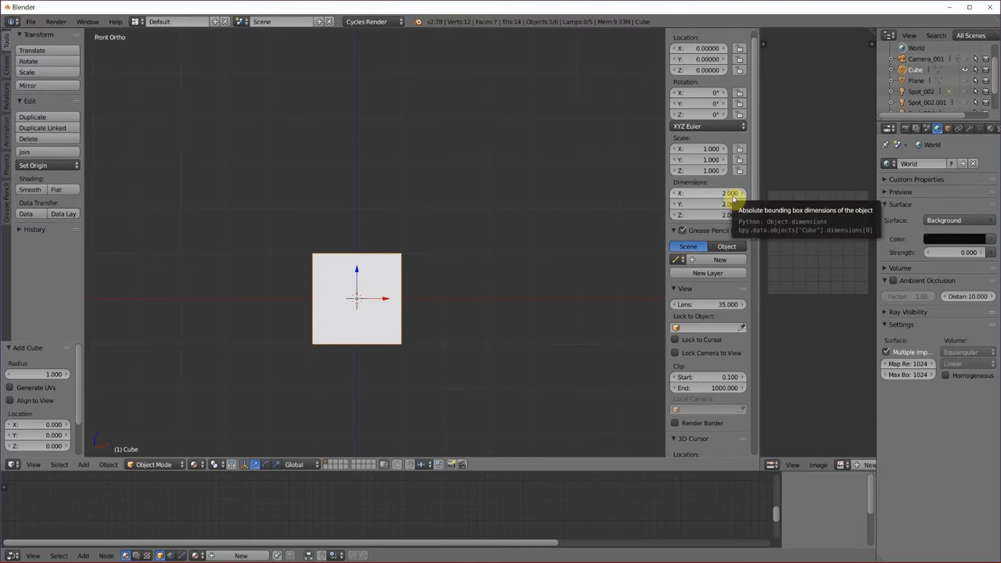
pyautogui.moveTo(333, 302)
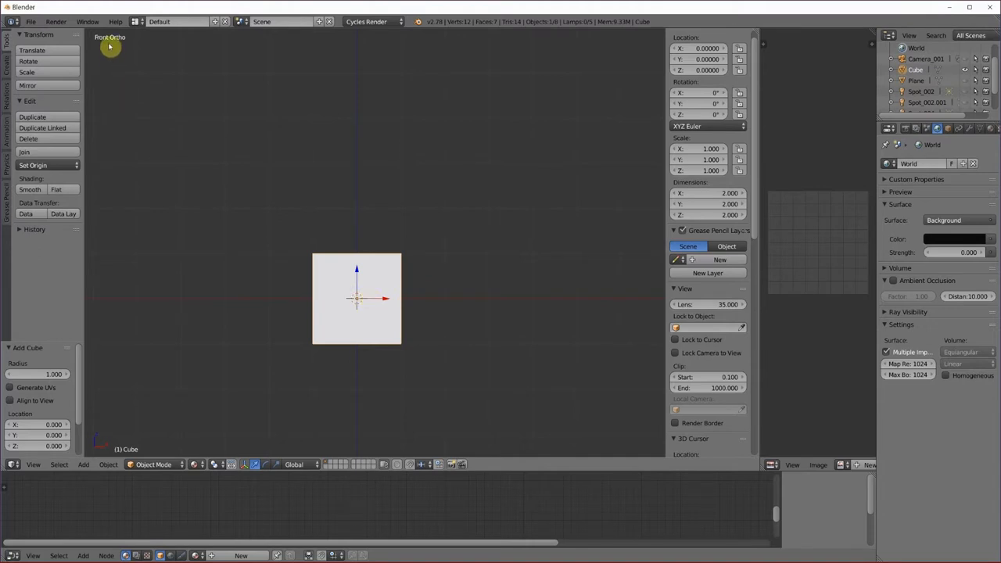
pyautogui.moveTo(89, 434)
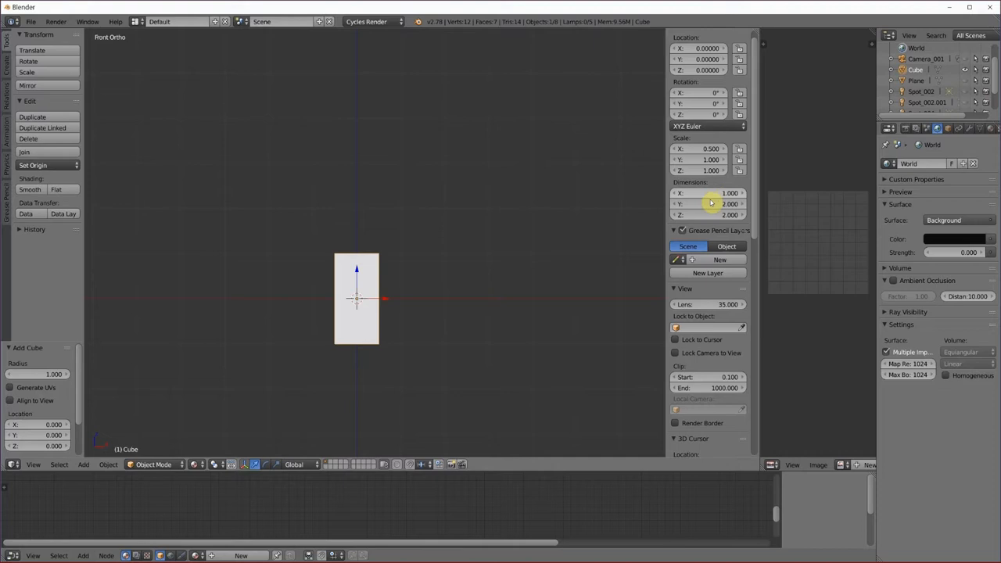
pyautogui.moveTo(720, 204)
pyautogui.write('0.500')
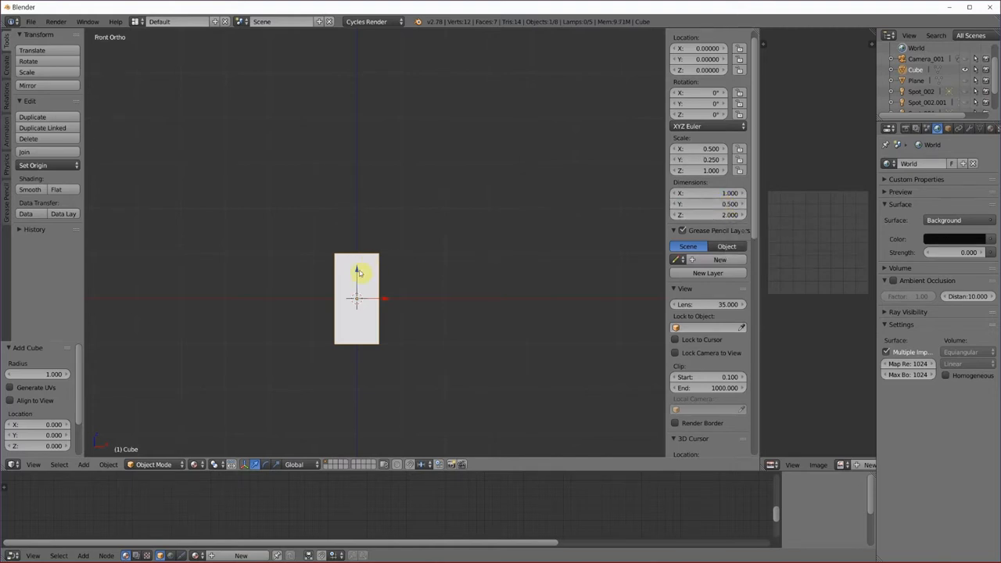
pyautogui.moveTo(88, 452)
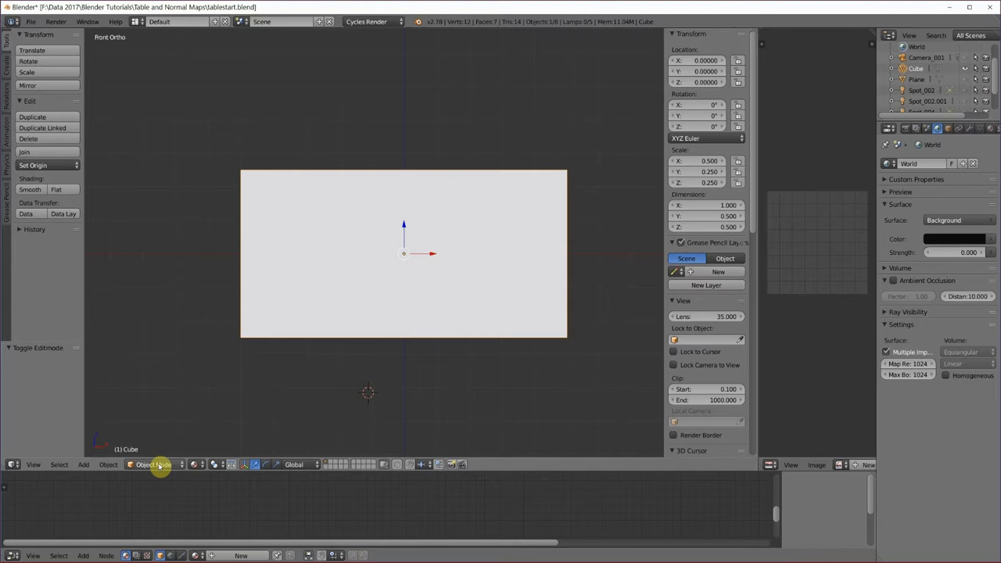
# Enter Edit Mode and cut two vertical edge loops across the block.
pyautogui.click(153, 465)
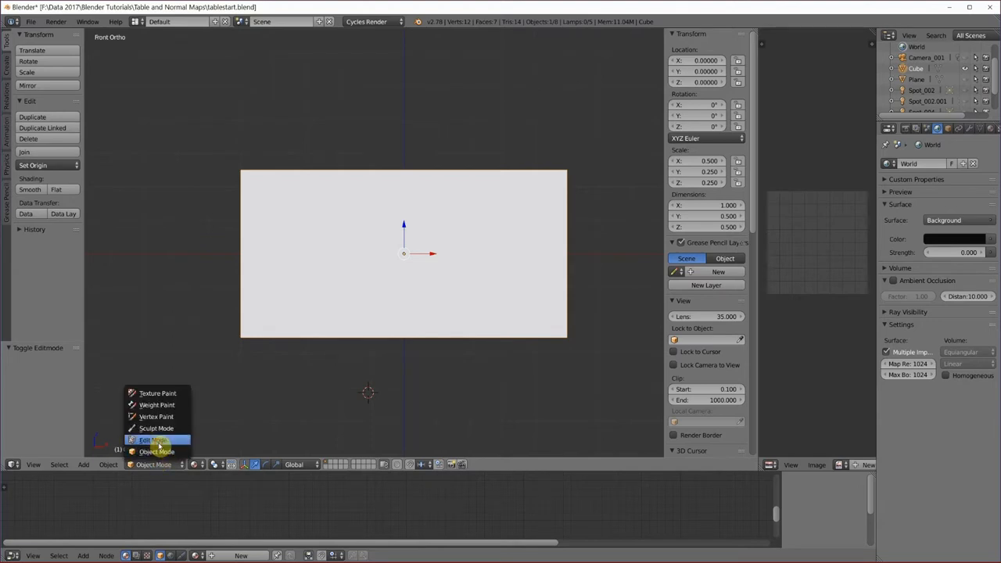
pyautogui.click(149, 439)
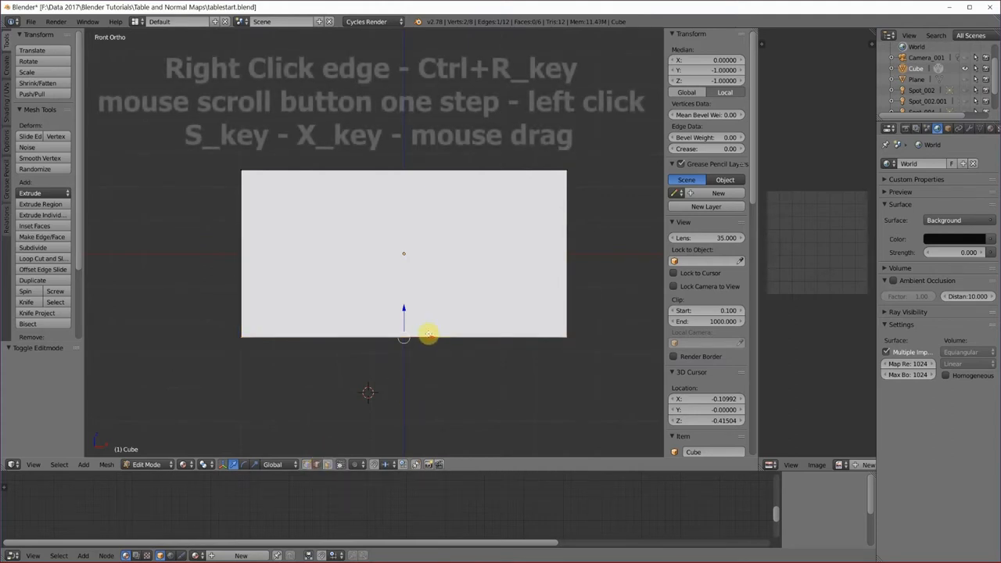
pyautogui.press('ctrl+r')
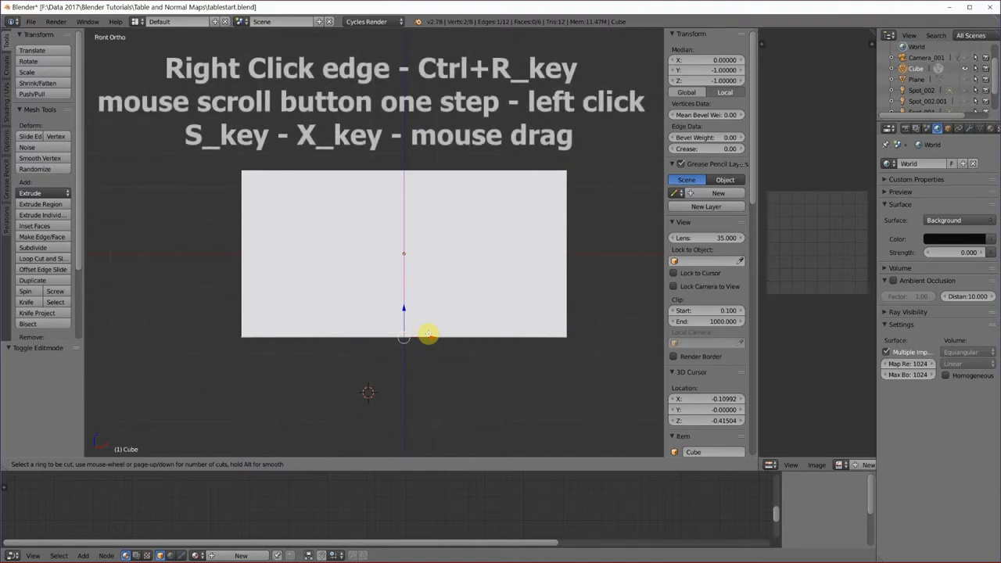
pyautogui.scroll(3)
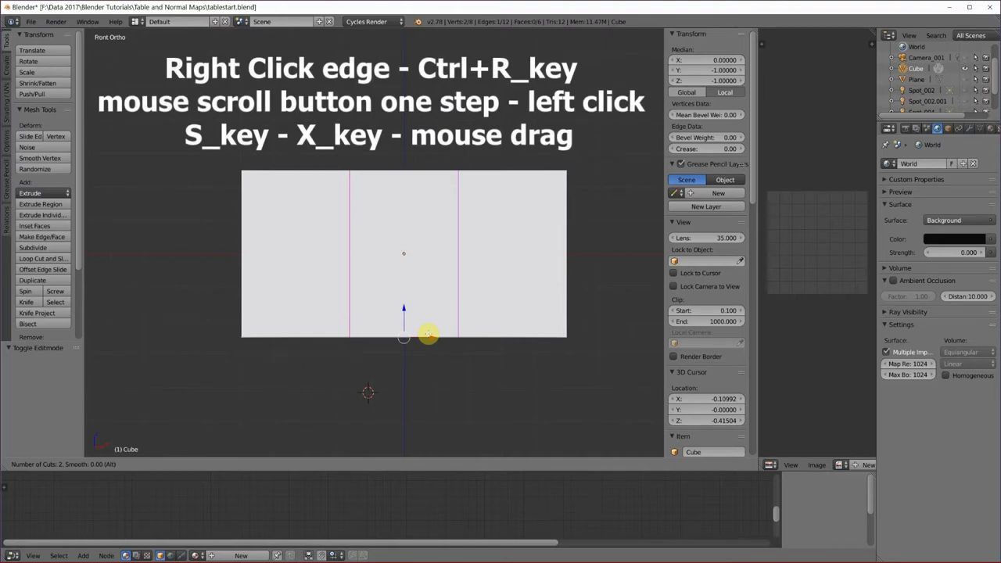
pyautogui.click(428, 335)
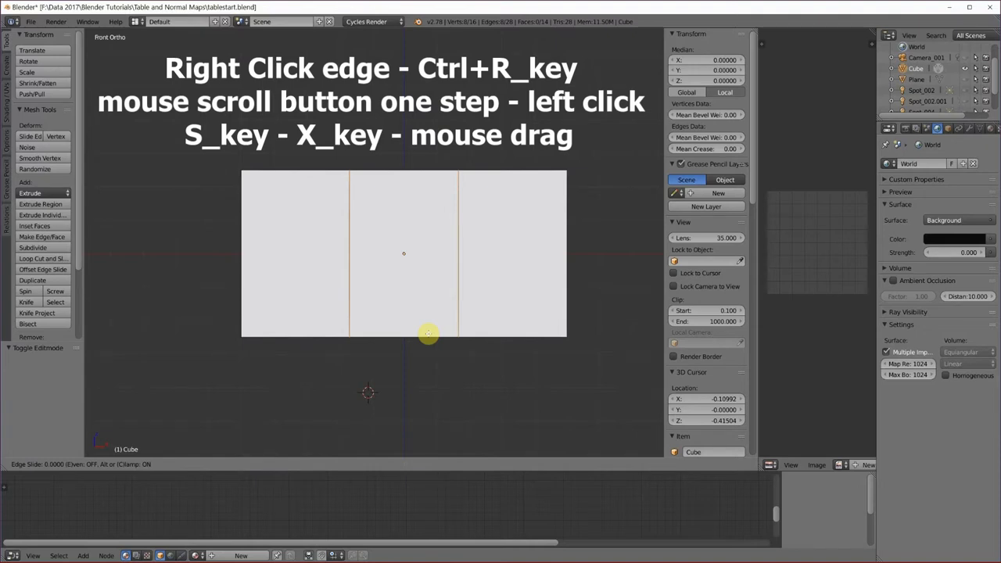
# Scale the two new loops outward along X toward the block's ends.
pyautogui.press('s')
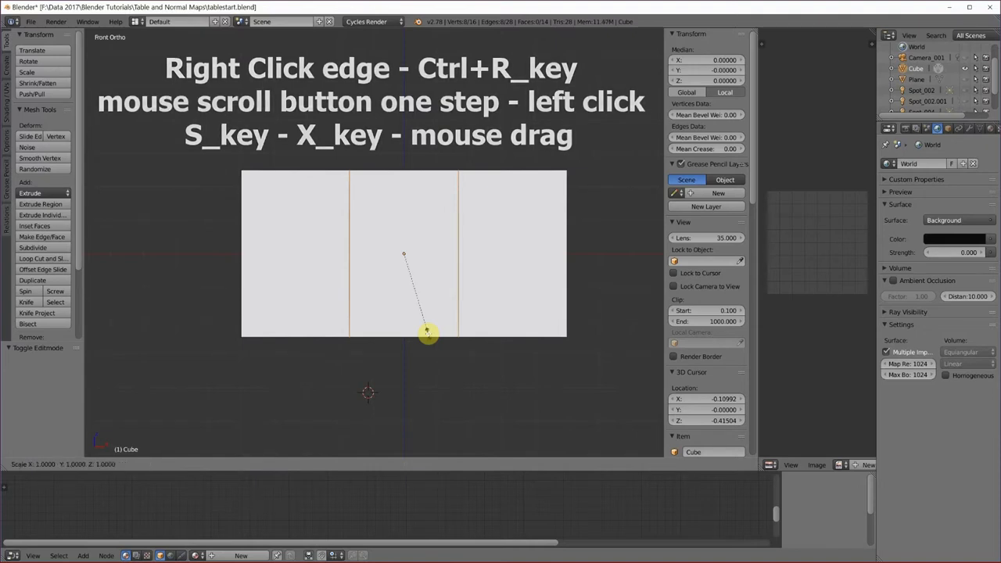
pyautogui.press('x')
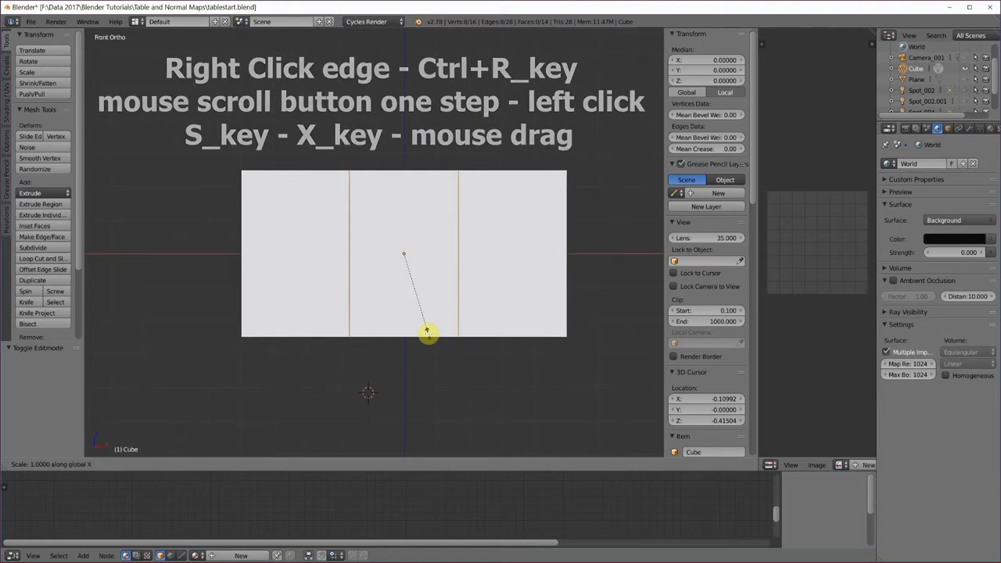
pyautogui.moveTo(428, 334); pyautogui.dragTo(525, 376)
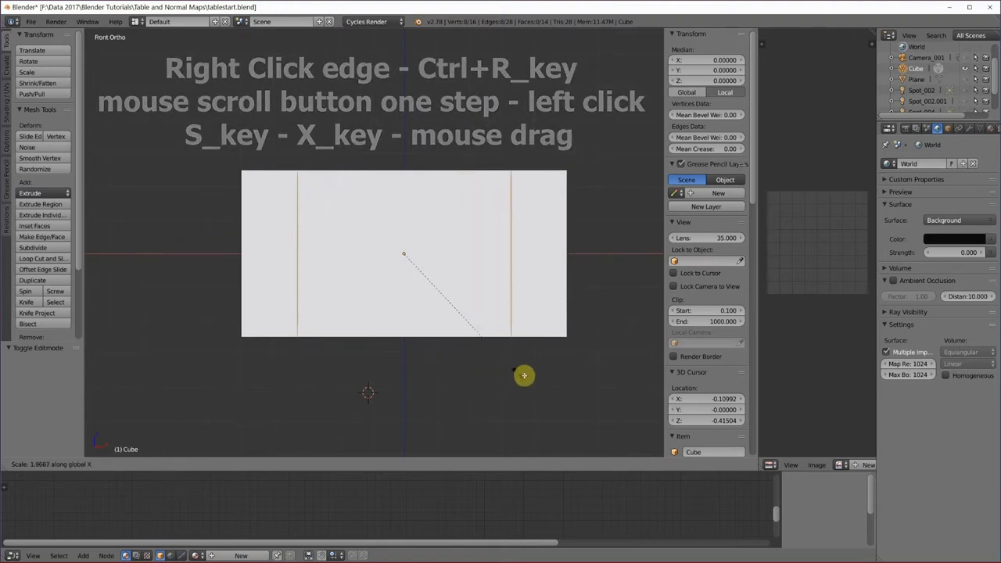
pyautogui.moveTo(524, 376); pyautogui.dragTo(544, 388)
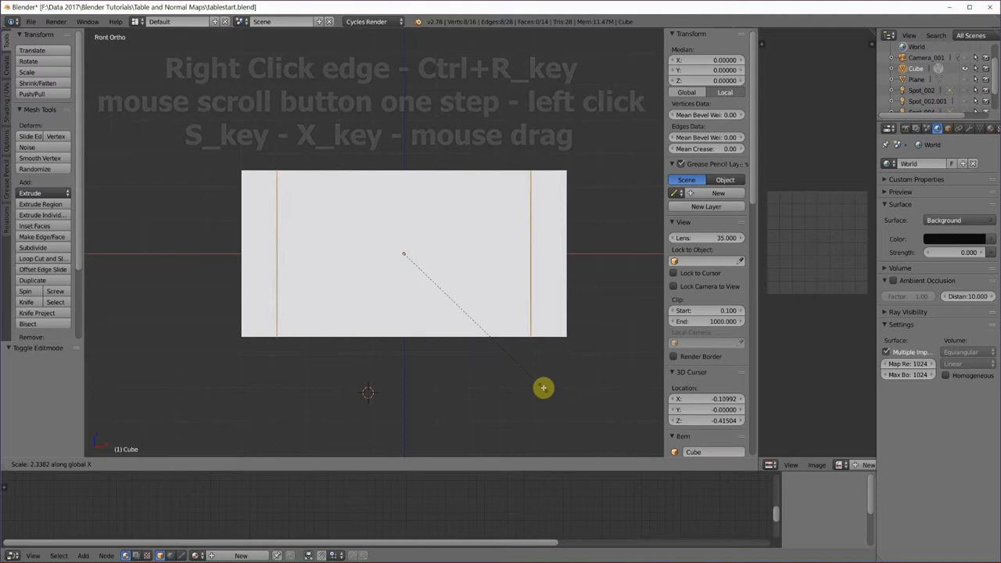
pyautogui.click(404, 253)
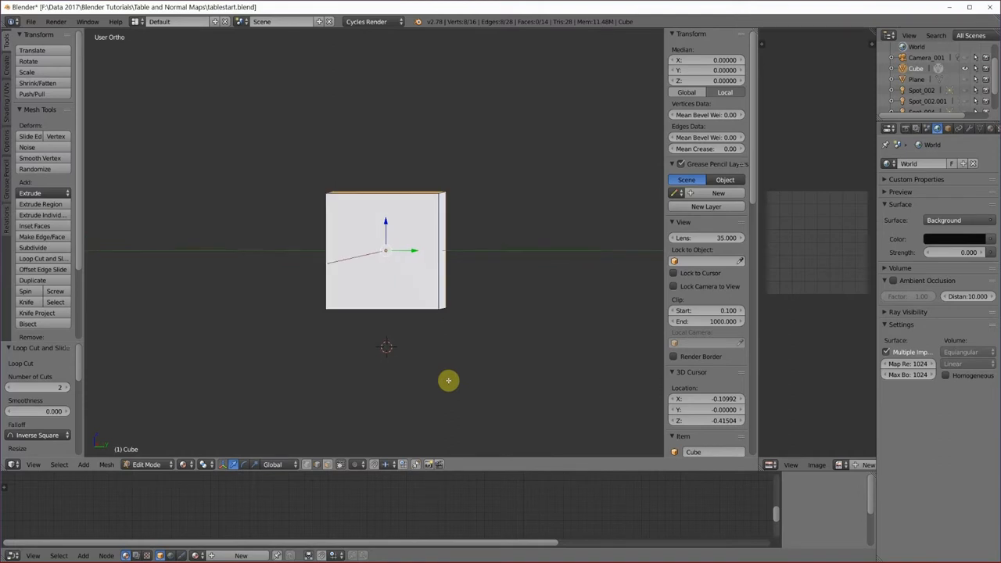
# Add two loop cuts across the block's depth and spread them outward.
pyautogui.click(395, 310)
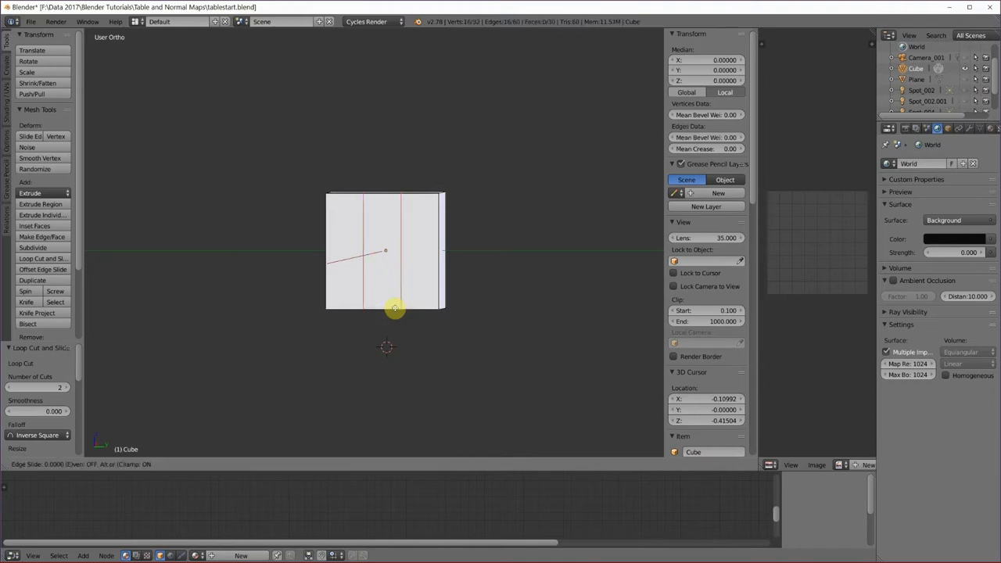
pyautogui.moveTo(395, 308)
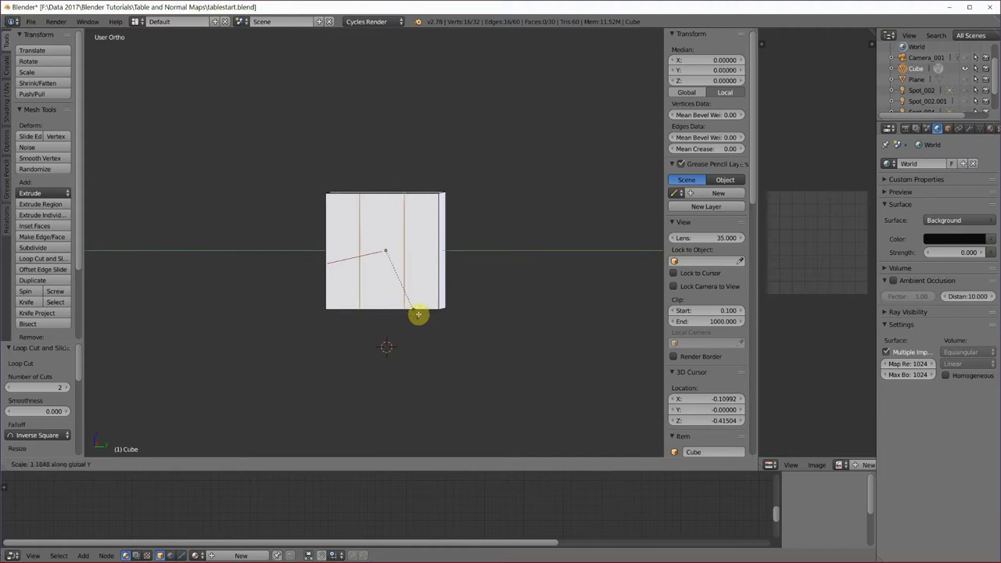
pyautogui.moveTo(447, 327)
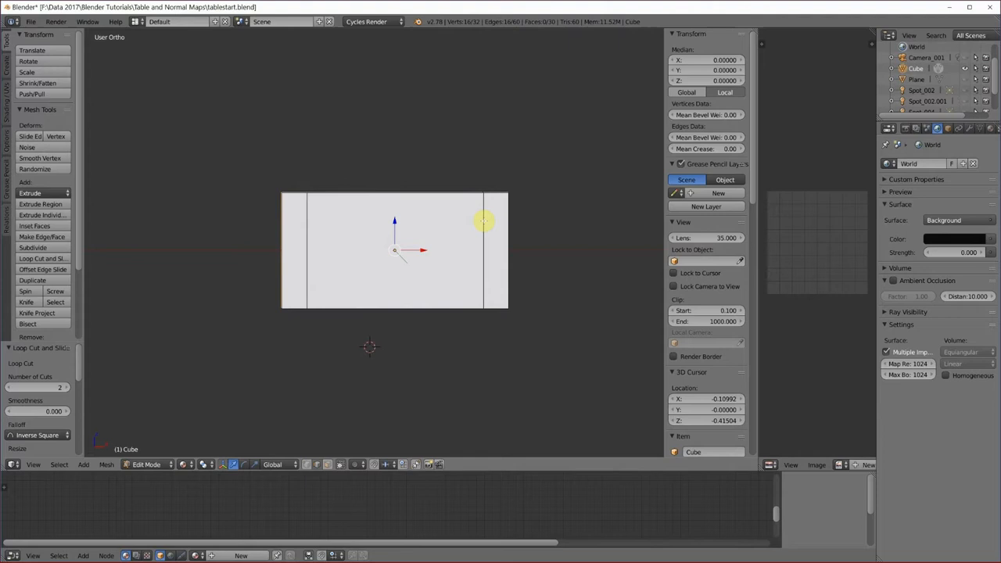
pyautogui.click(484, 250)
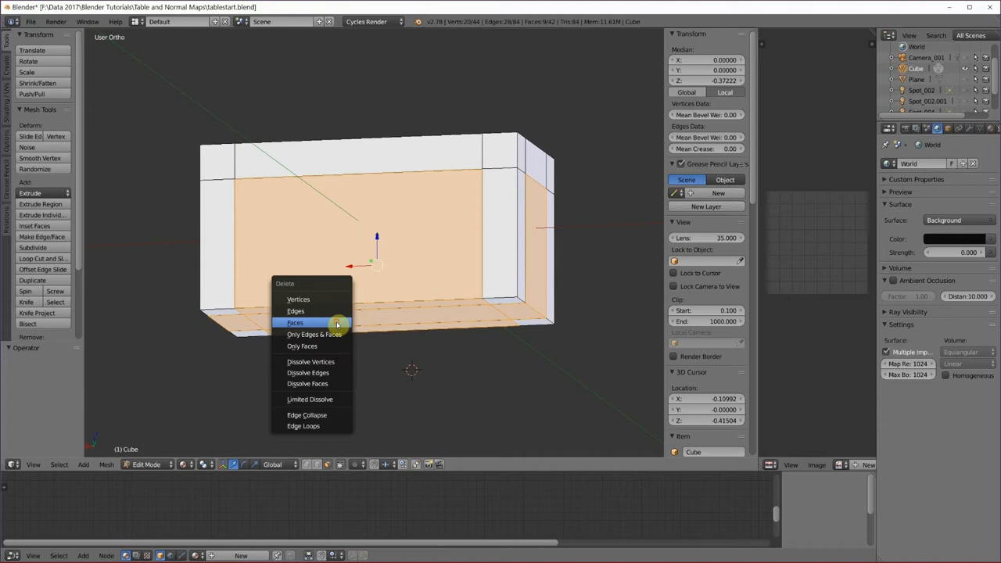
# Delete the selected faces left between the corner legs.
pyautogui.click(295, 322)
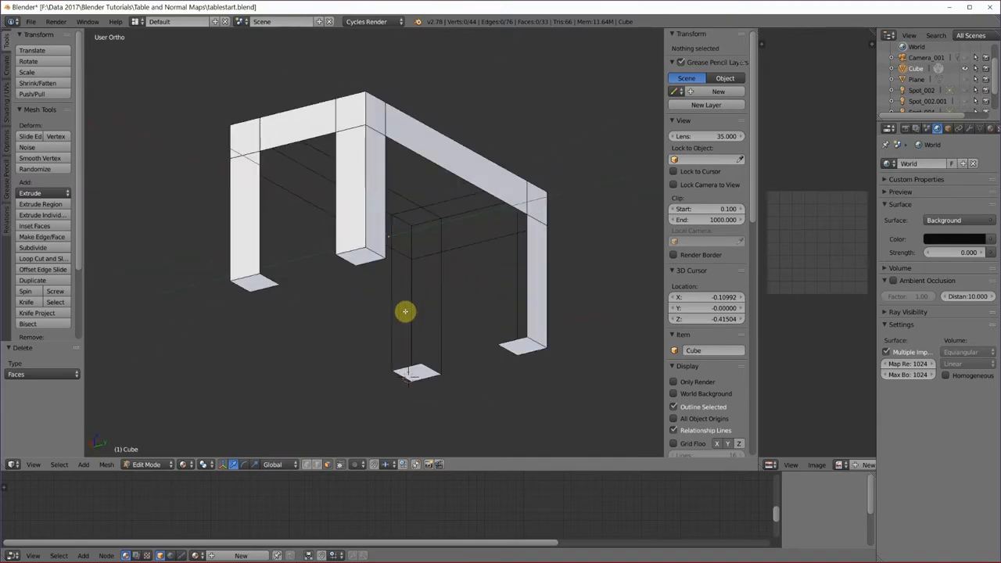
pyautogui.moveTo(406, 312); pyautogui.dragTo(334, 312)
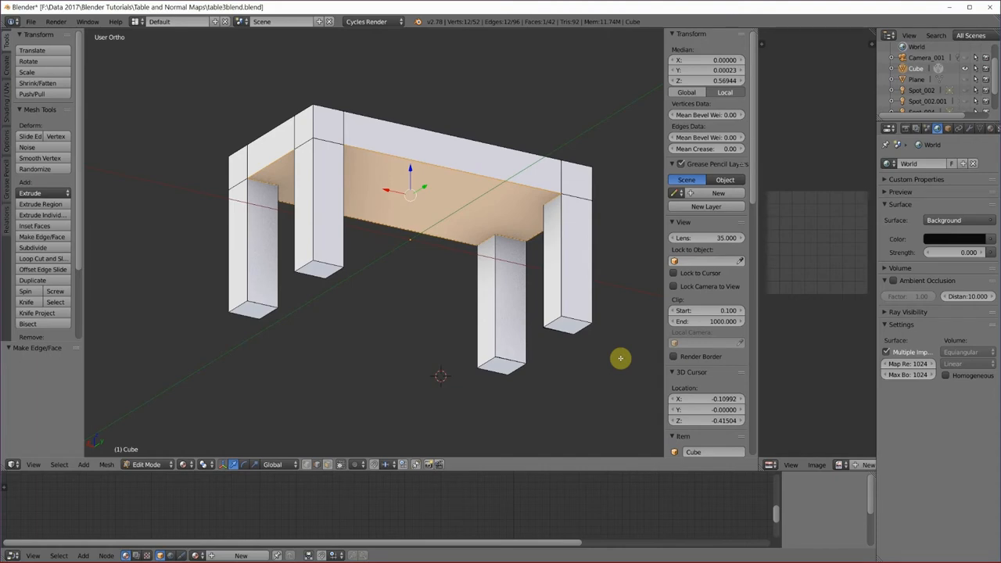
pyautogui.moveTo(609, 355)
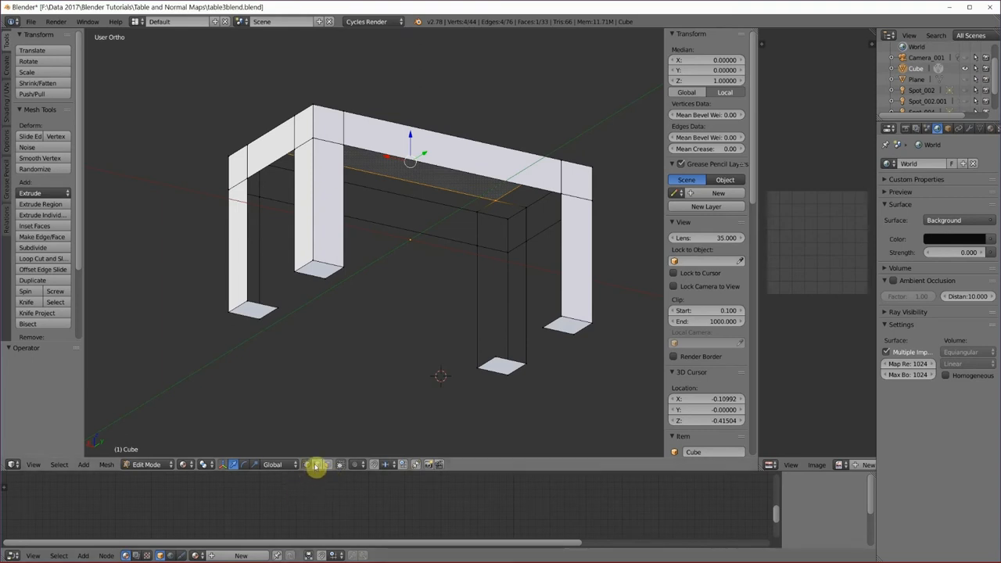
pyautogui.moveTo(555, 303)
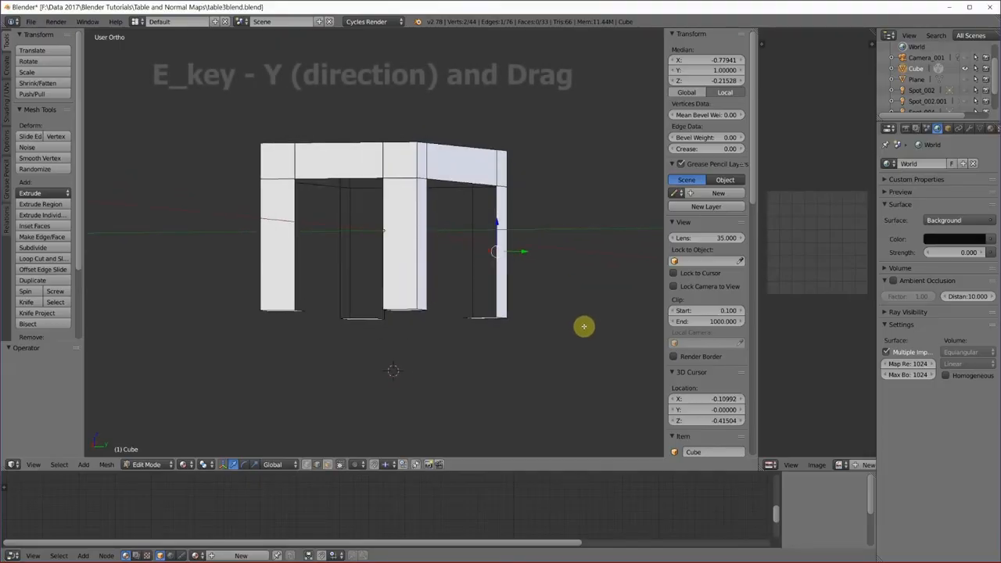
# Extrude the leg faces to lengthen the table, then stretch sideways to widen it.
pyautogui.press('e')
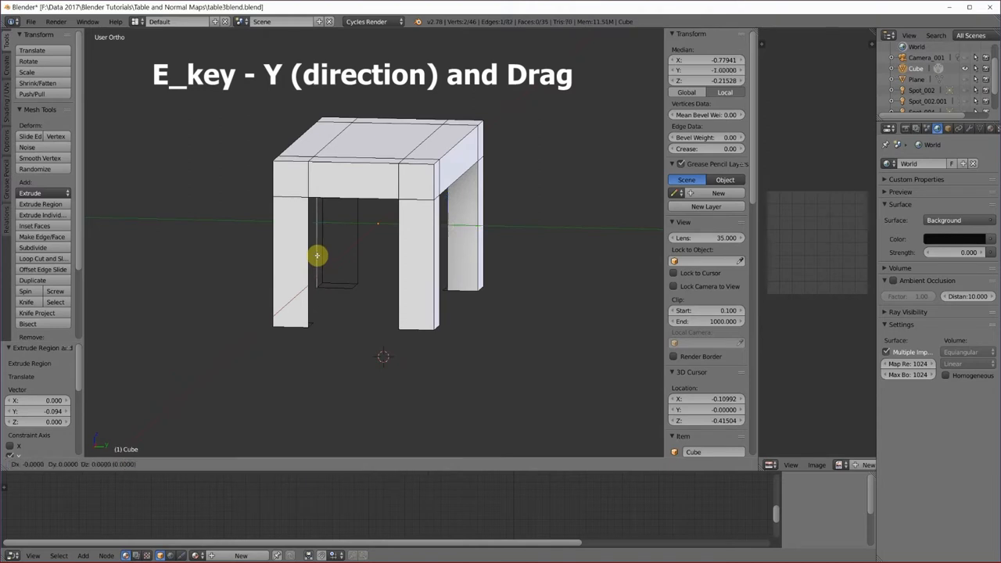
pyautogui.moveTo(317, 256); pyautogui.dragTo(348, 260)
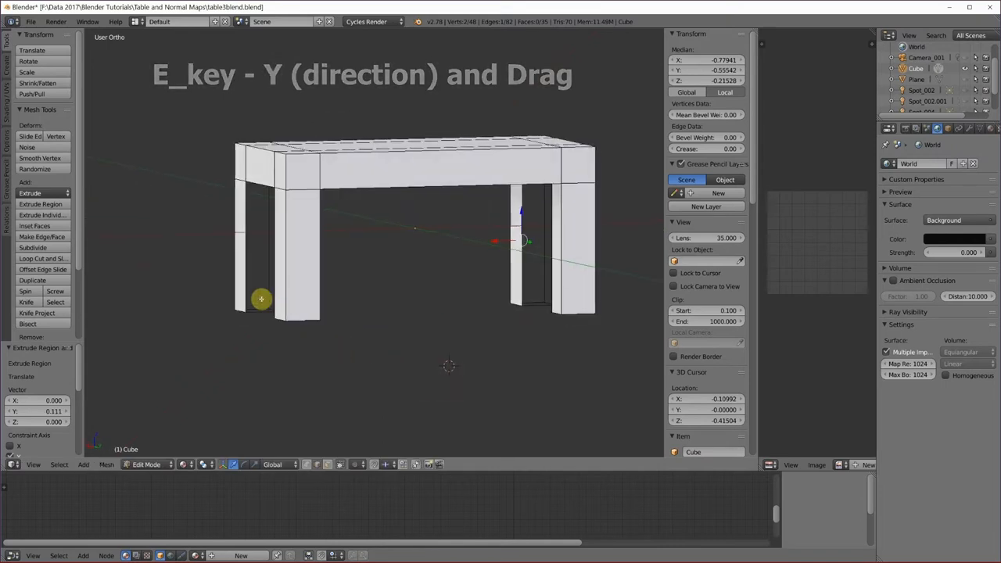
pyautogui.moveTo(244, 276)
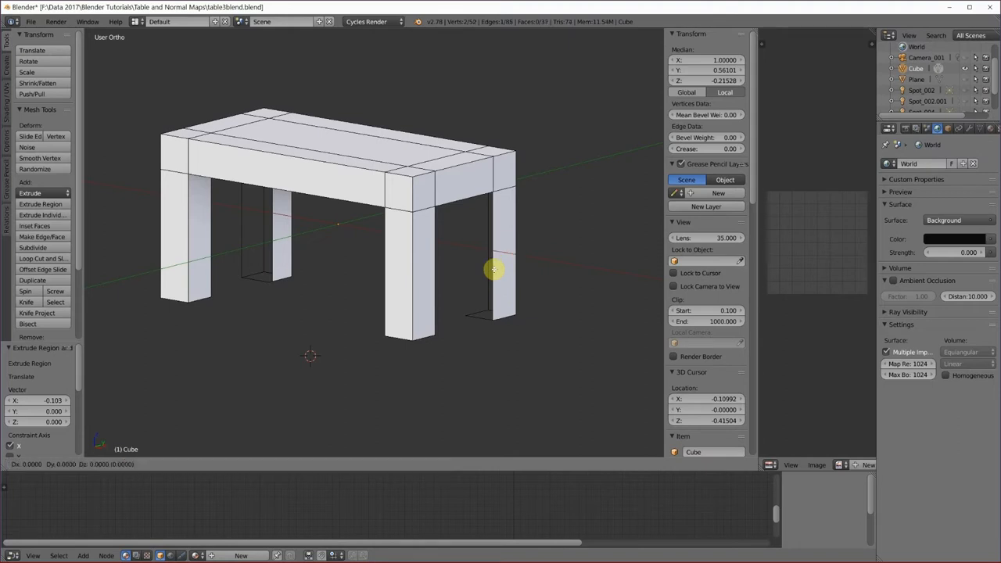
pyautogui.moveTo(495, 270); pyautogui.dragTo(464, 266)
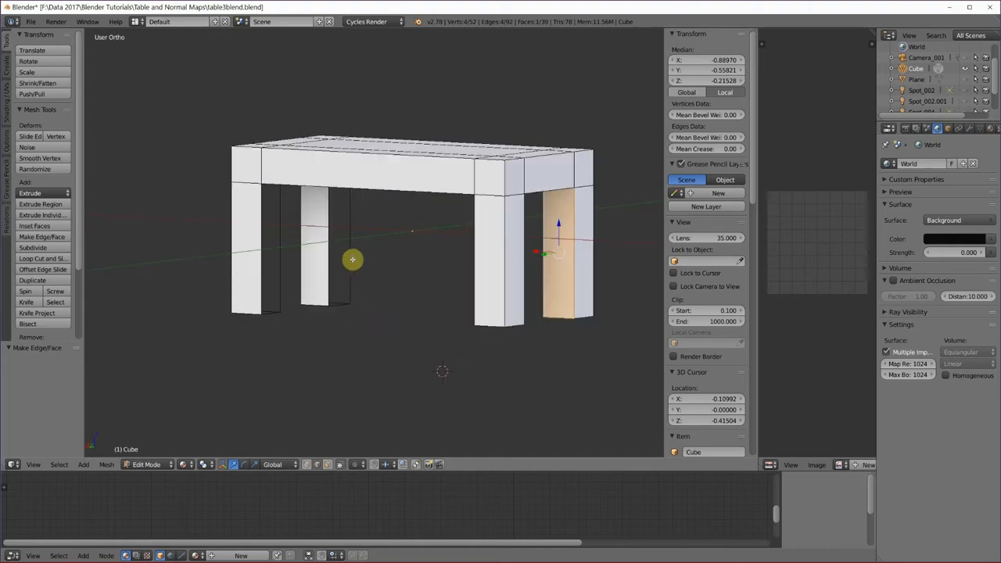
# Fill the open side faces on two of the table legs.
pyautogui.click(329, 250)
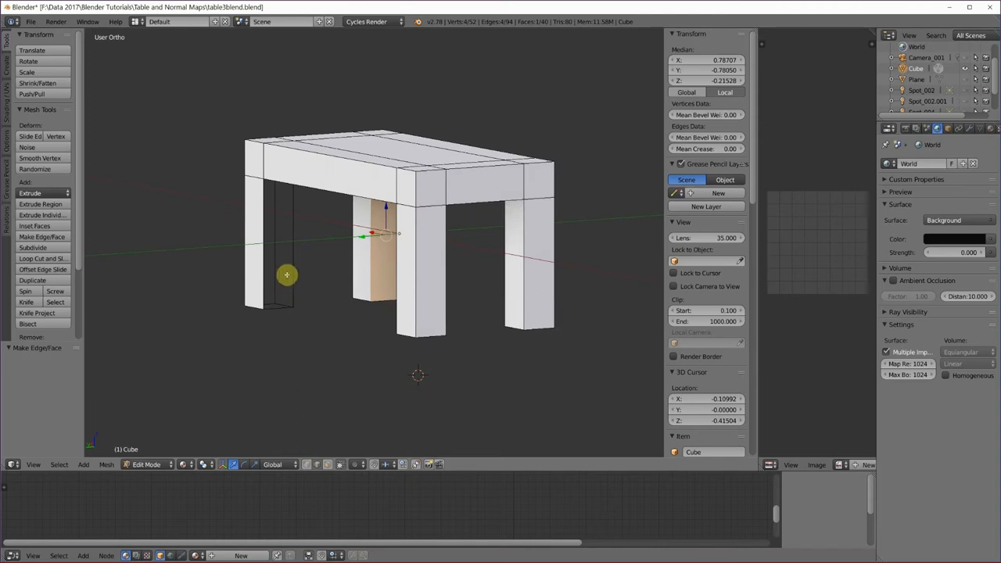
pyautogui.click(277, 243)
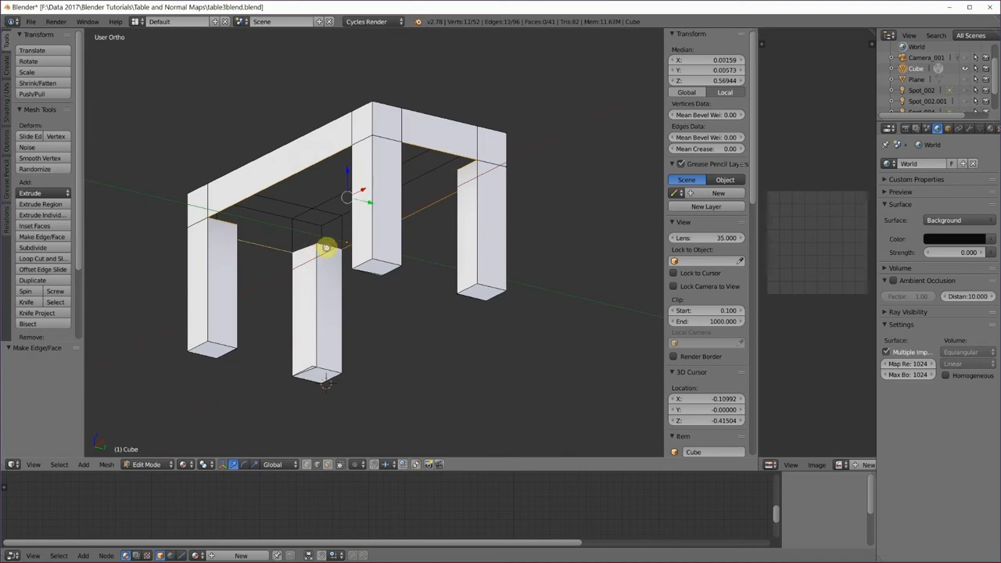
pyautogui.moveTo(386, 326)
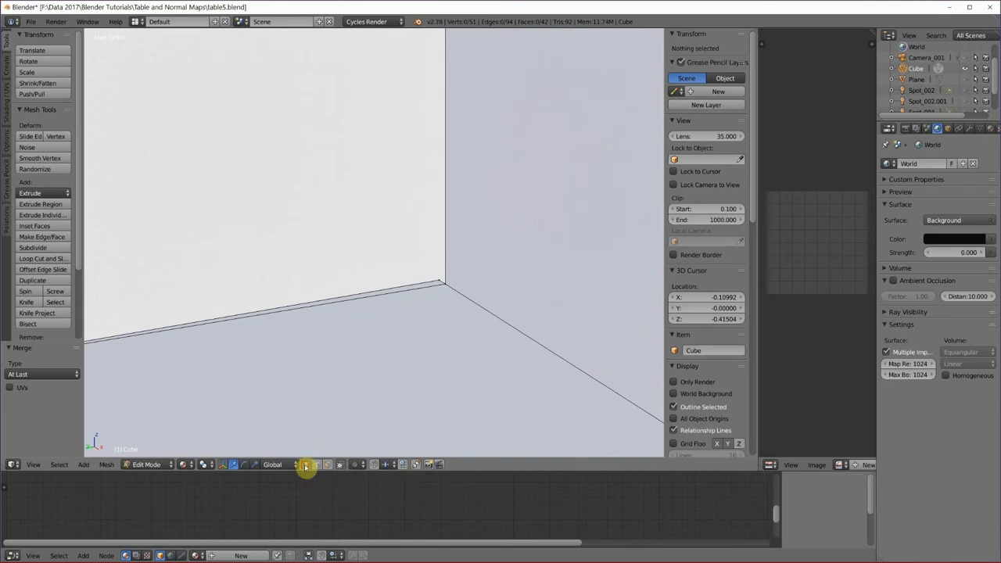
pyautogui.moveTo(399, 409)
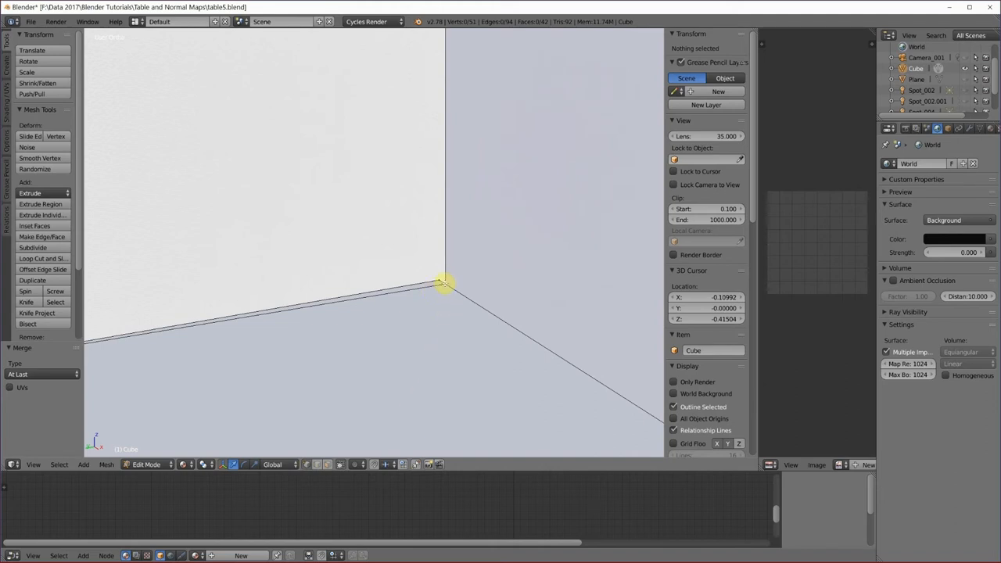
# Select the overlapping corner vertices and merge them At Last.
pyautogui.click(444, 283)
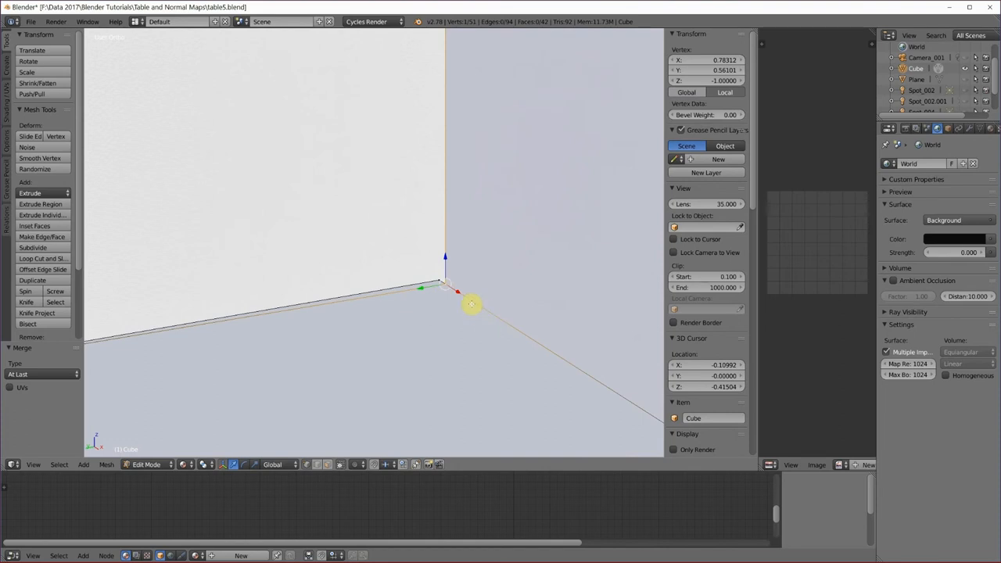
pyautogui.moveTo(191, 346)
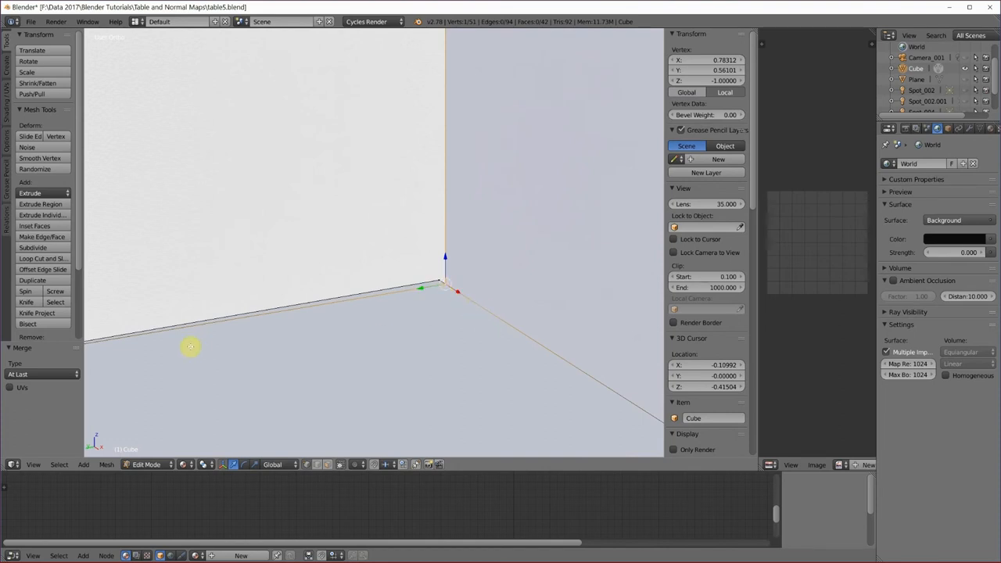
pyautogui.moveTo(442, 326)
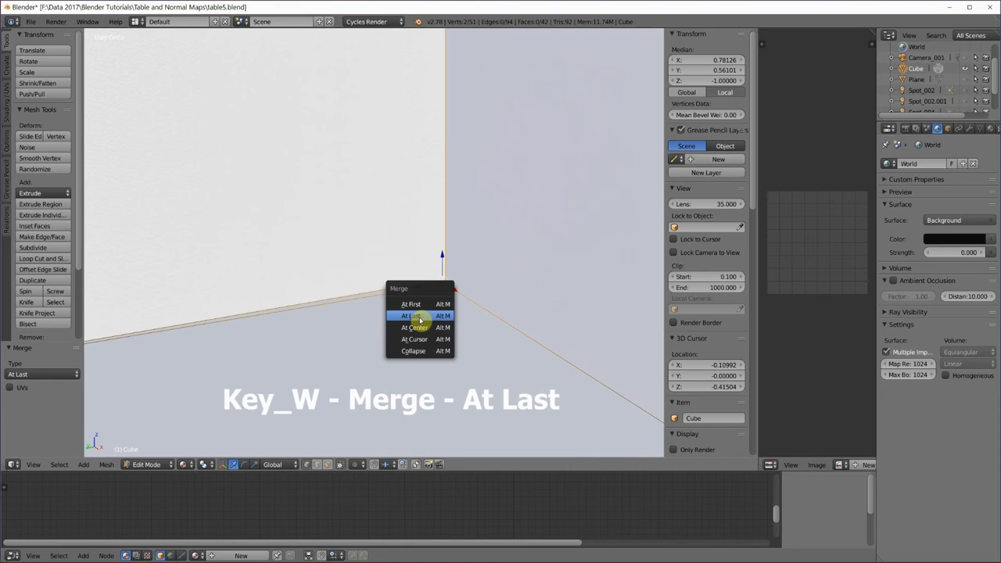
pyautogui.click(411, 316)
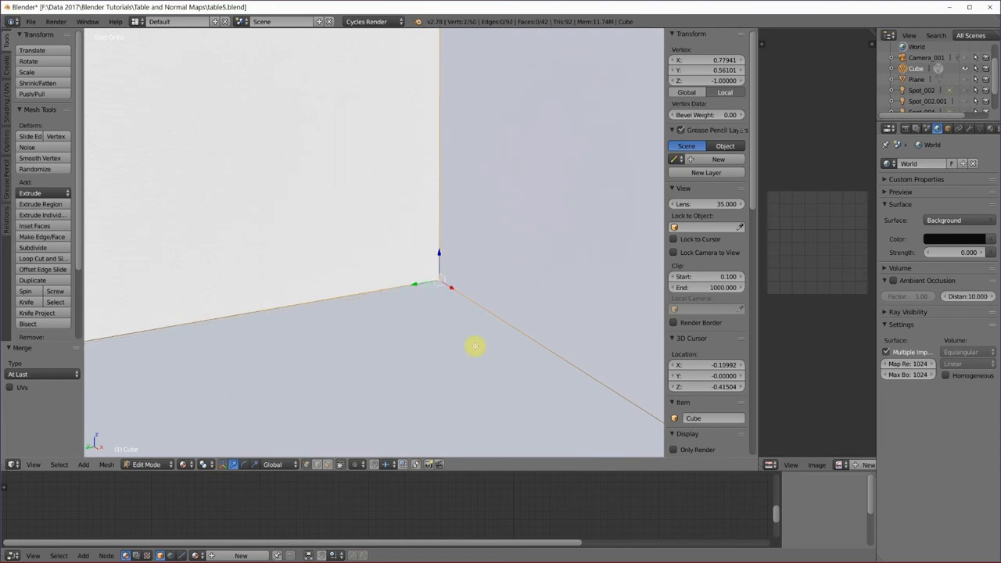
pyautogui.moveTo(340, 375)
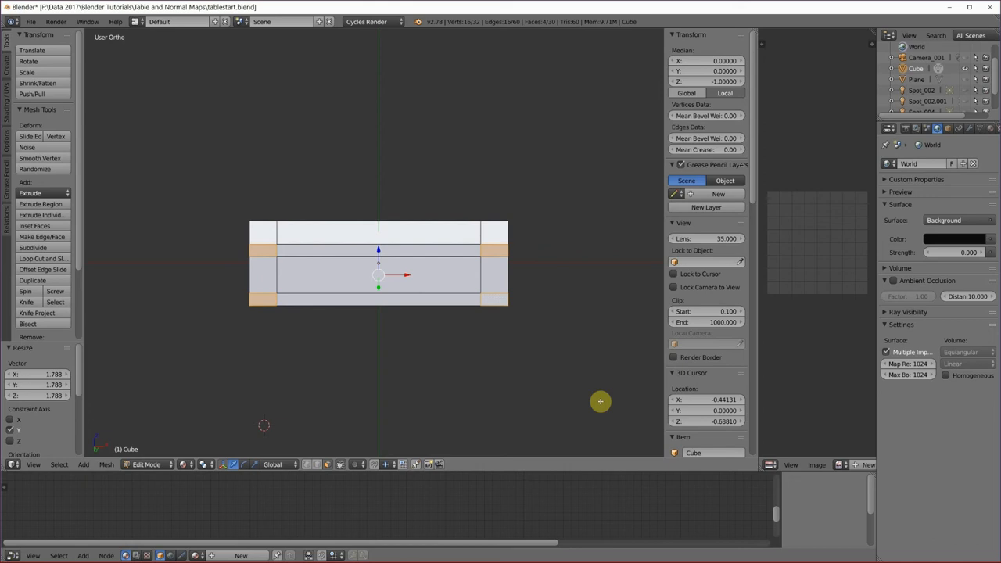
pyautogui.moveTo(583, 393)
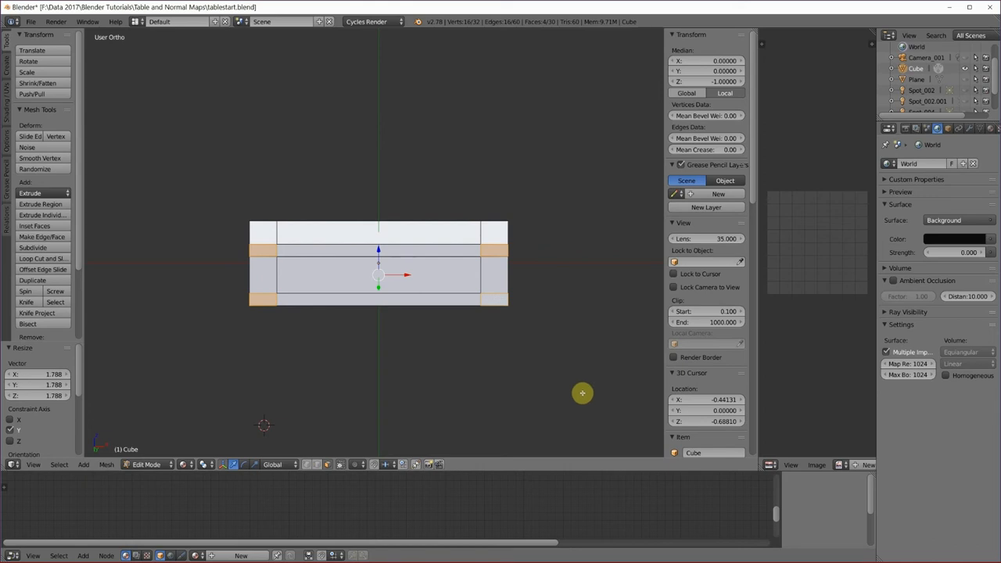
pyautogui.moveTo(438, 237)
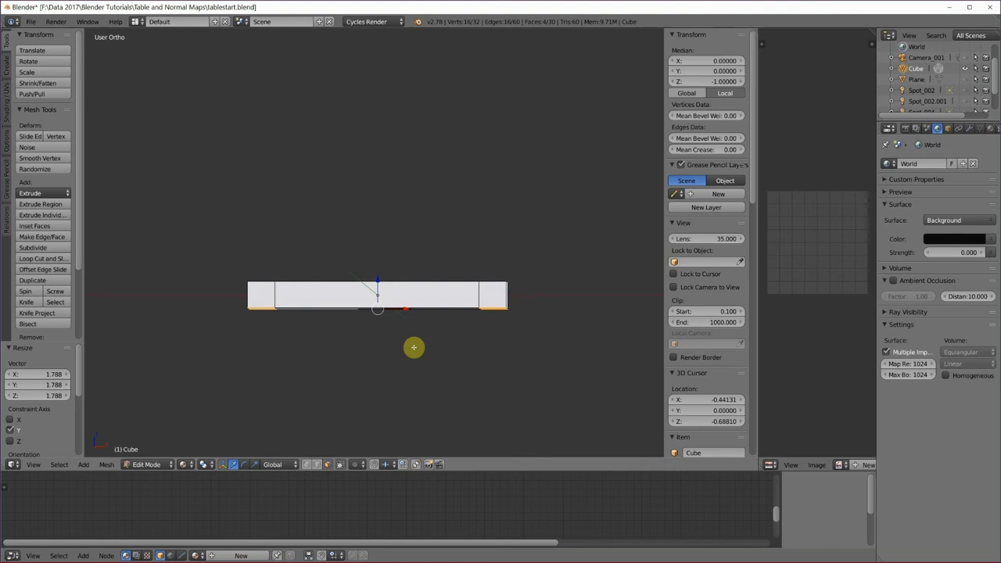
# Extrude the corner faces straight down along Z to form legs.
pyautogui.press('e')
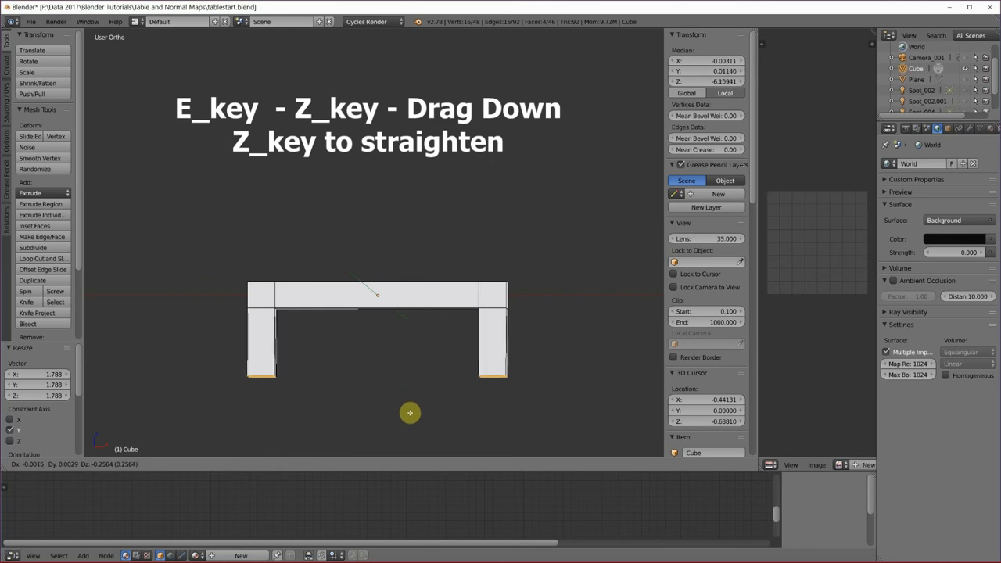
pyautogui.press('z')
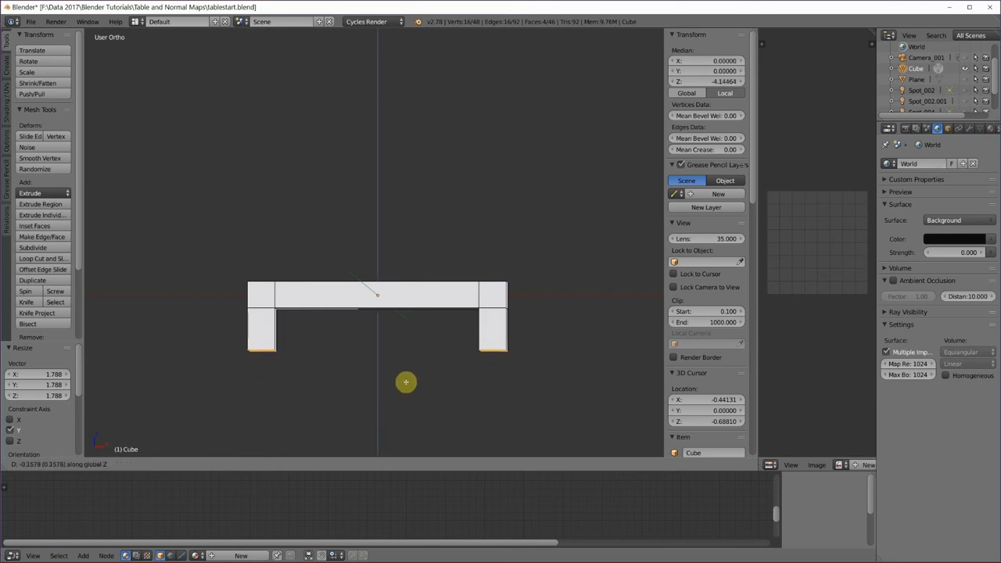
pyautogui.moveTo(407, 401)
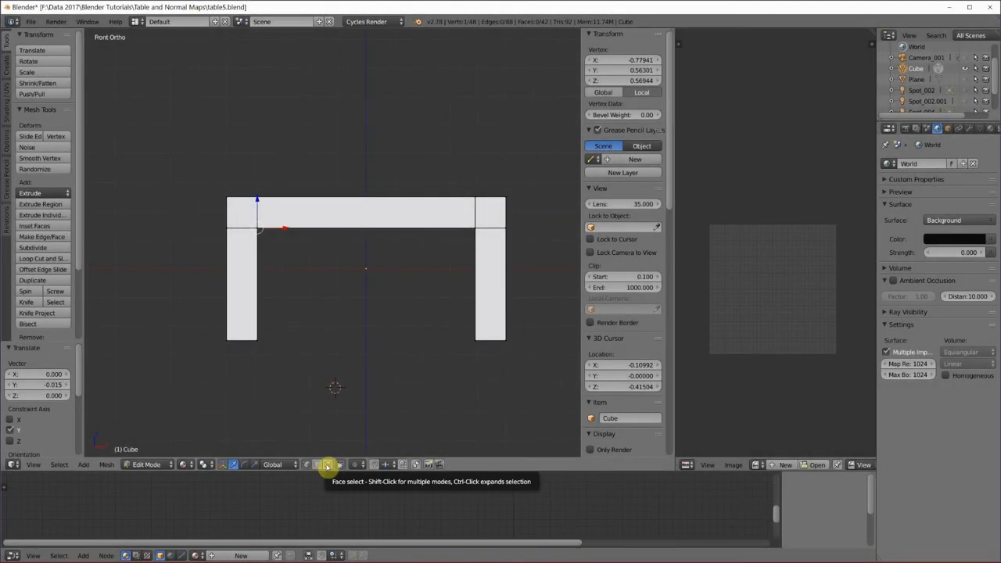
# In face select mode, UV-project the front and back faces with Project From View.
pyautogui.click(240, 303)
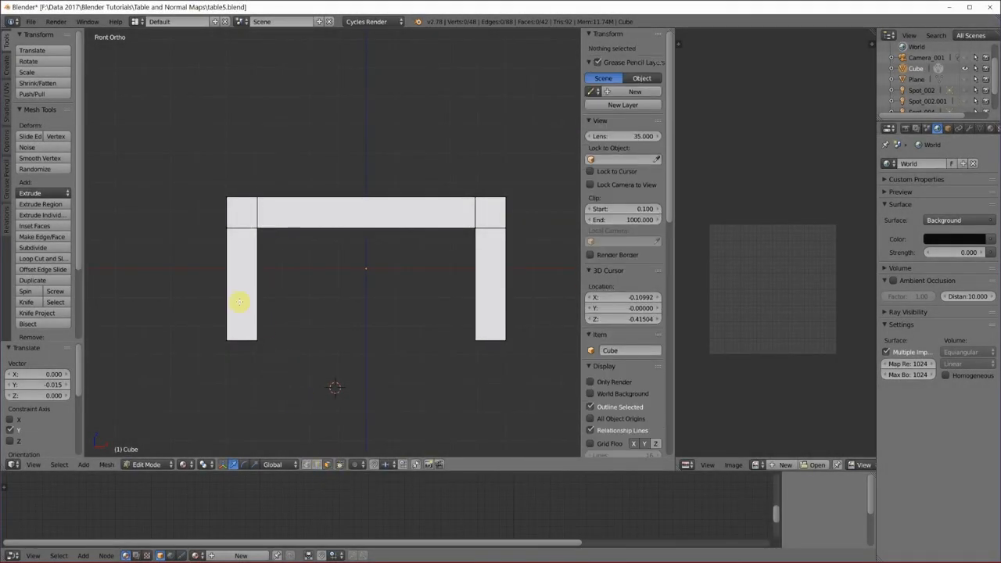
pyautogui.click(241, 297)
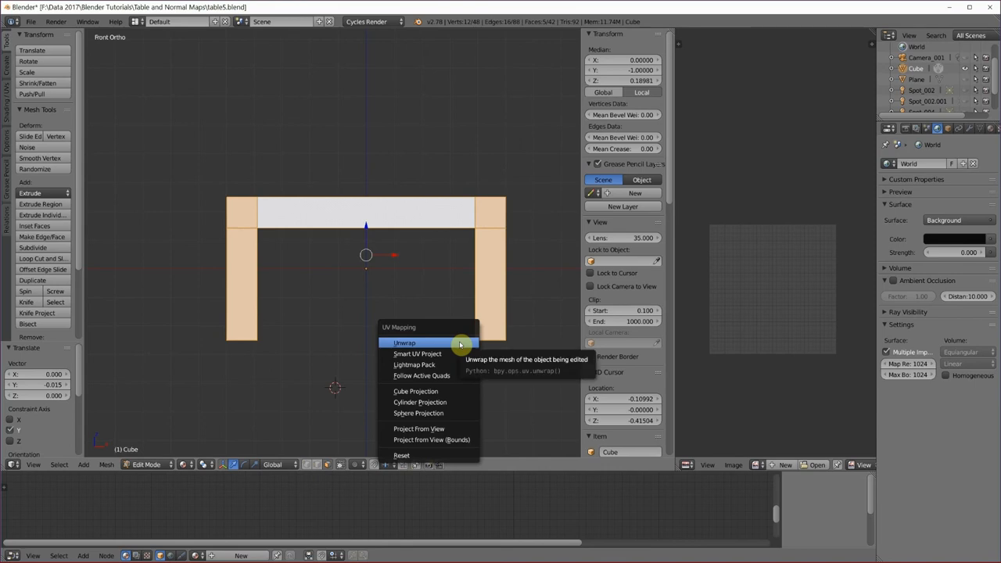
pyautogui.moveTo(419, 413)
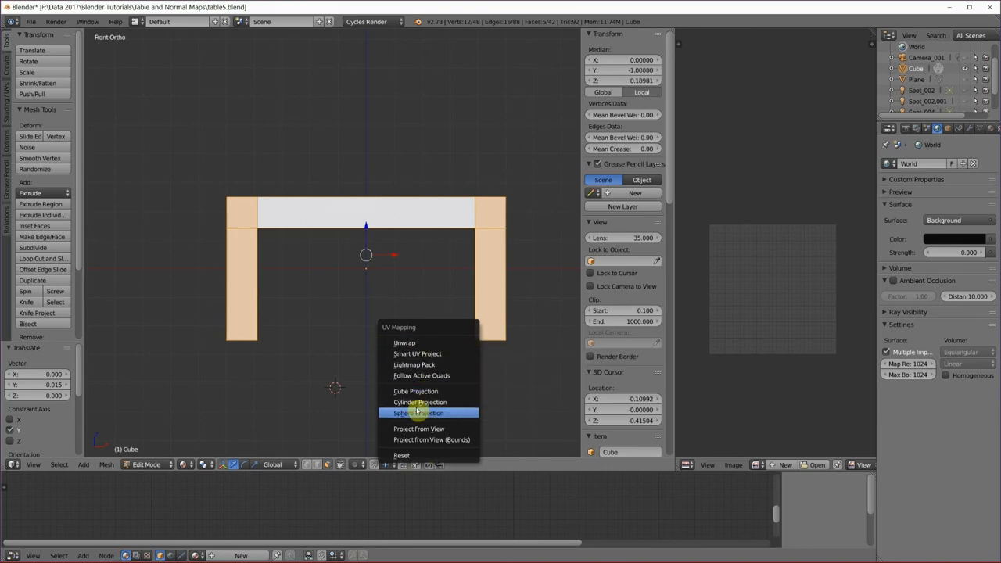
pyautogui.click(419, 429)
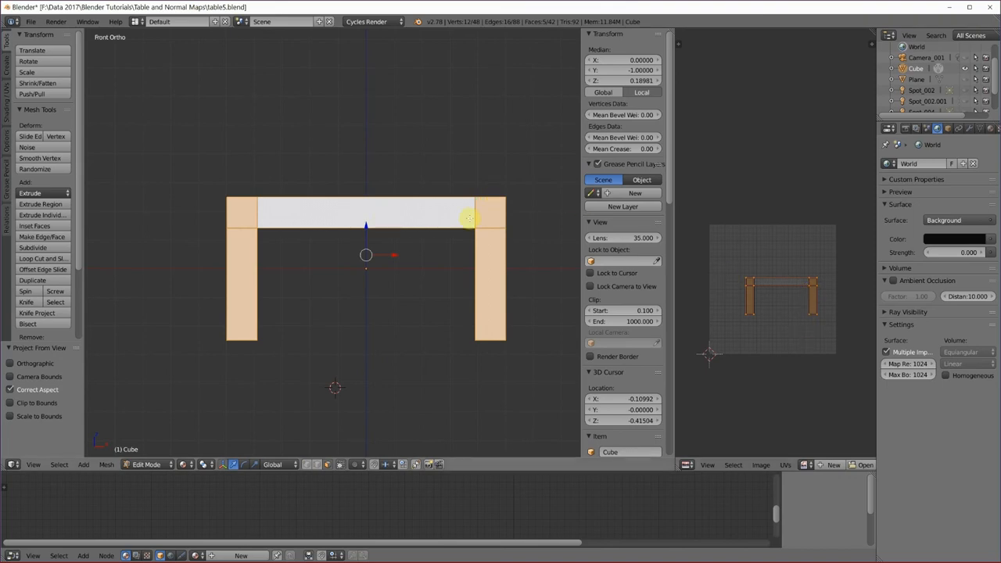
pyautogui.moveTo(533, 351)
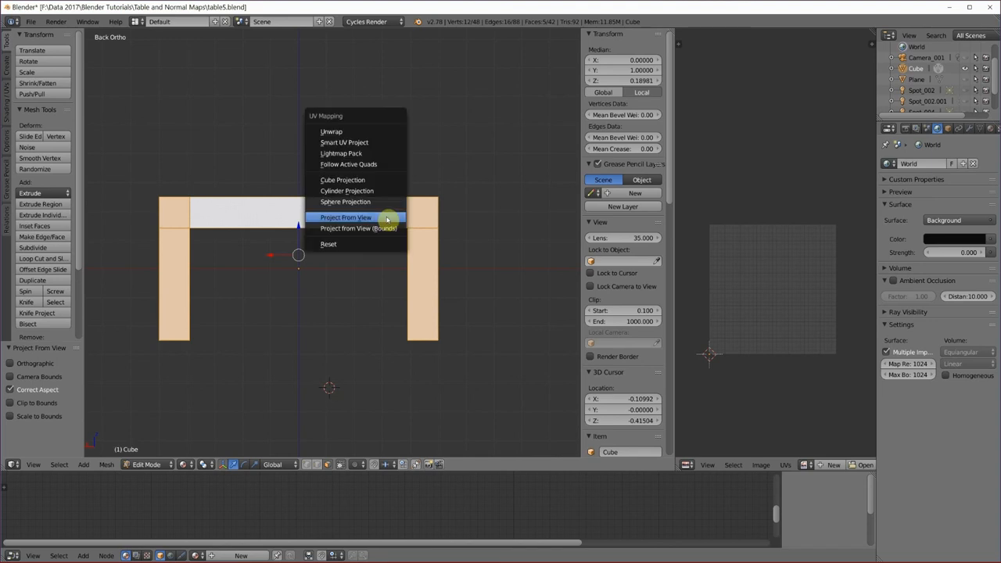
pyautogui.click(345, 217)
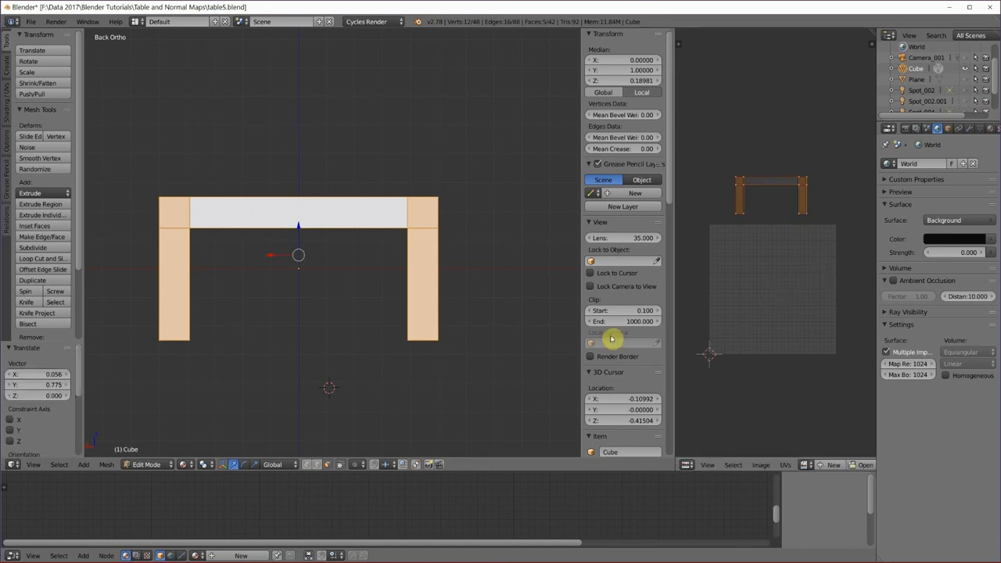
pyautogui.moveTo(520, 352)
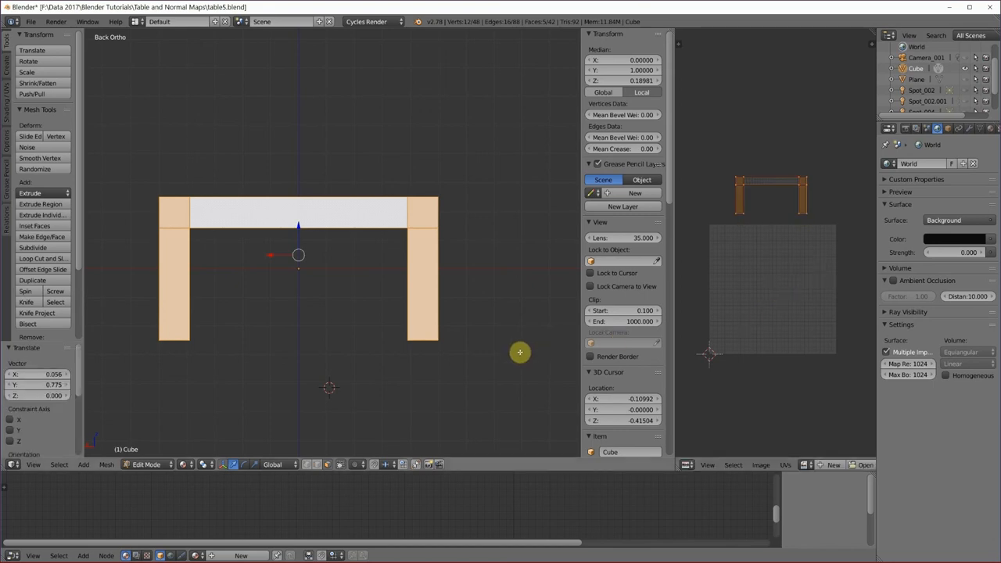